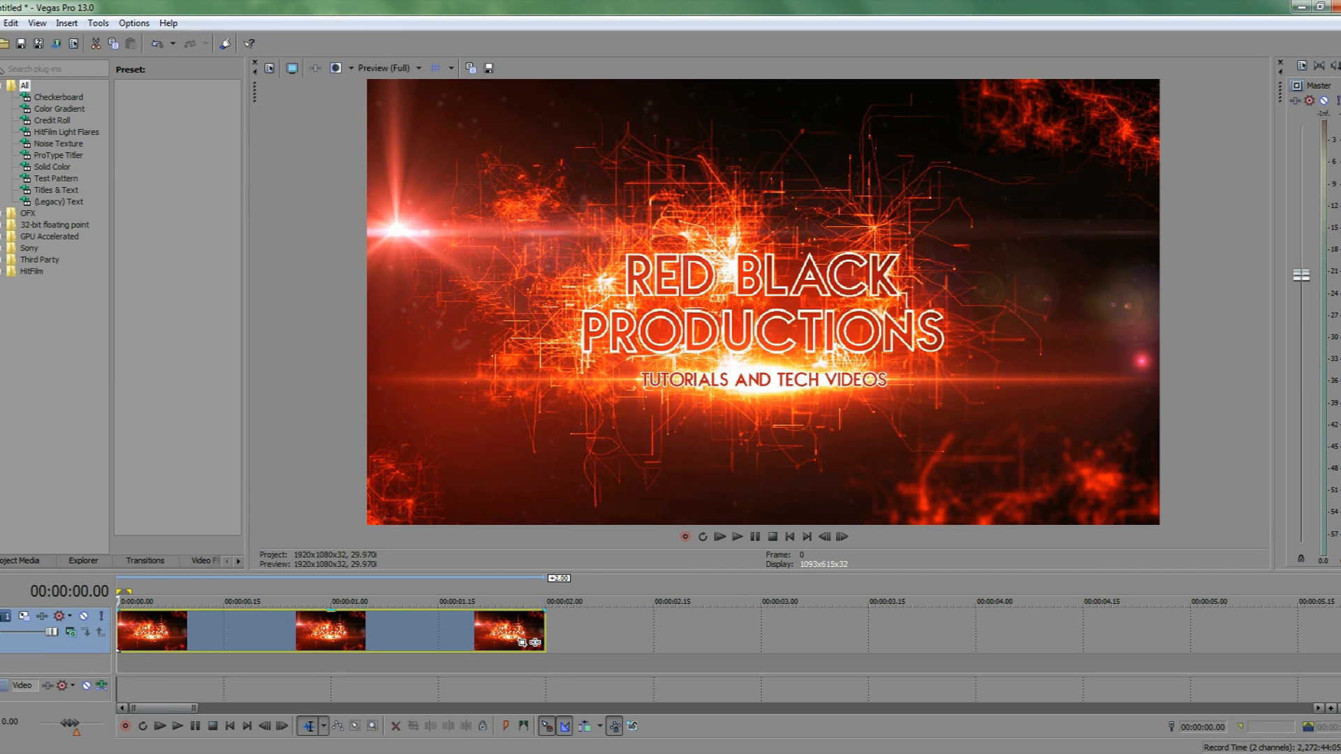
{"action": "mouse_move", "coordinate": [426, 647]}
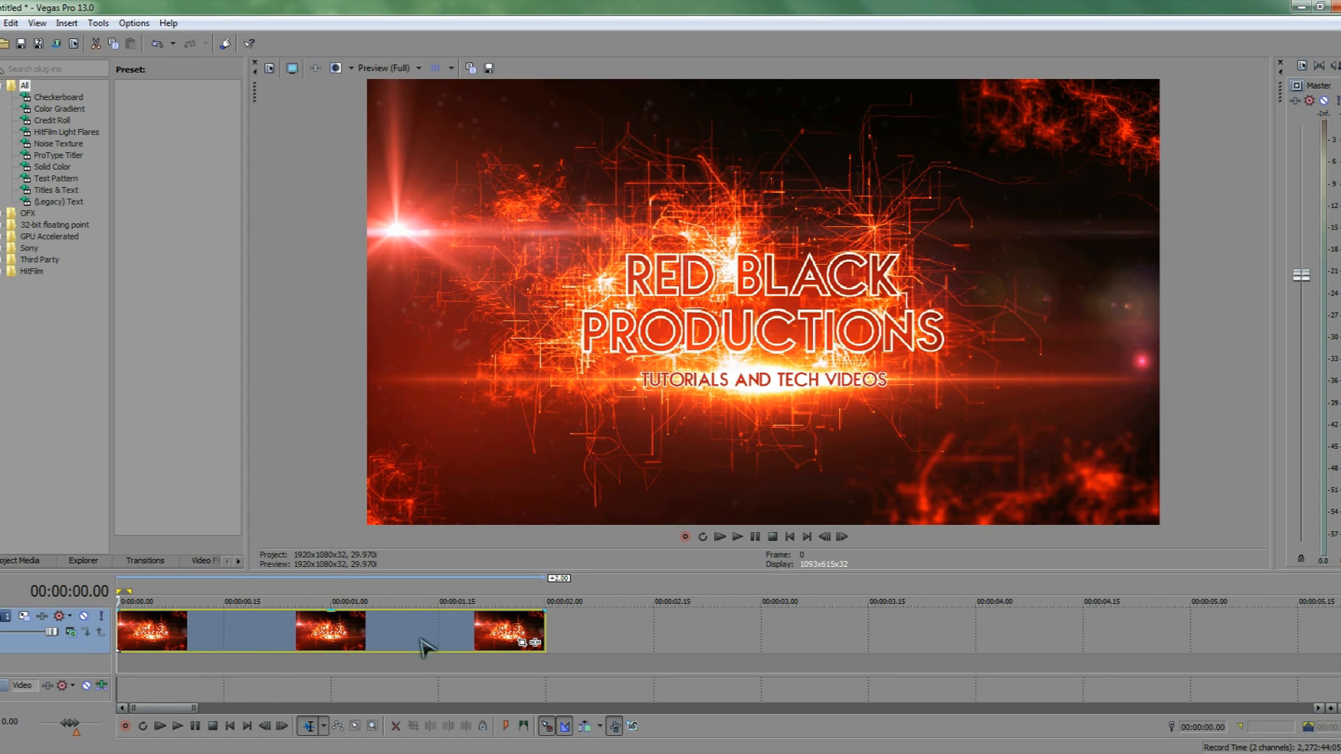
{"action": "mouse_move", "coordinate": [496, 650]}
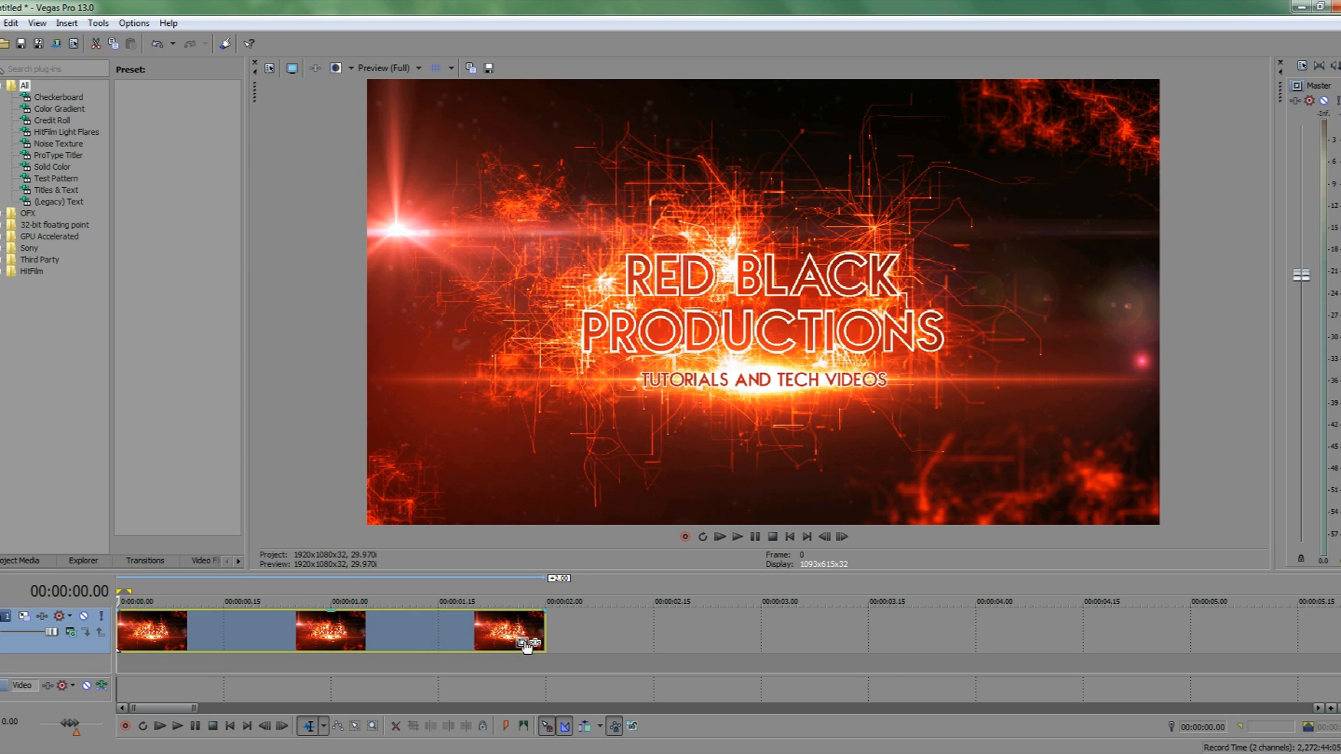
{"action": "mouse_move", "coordinate": [522, 644]}
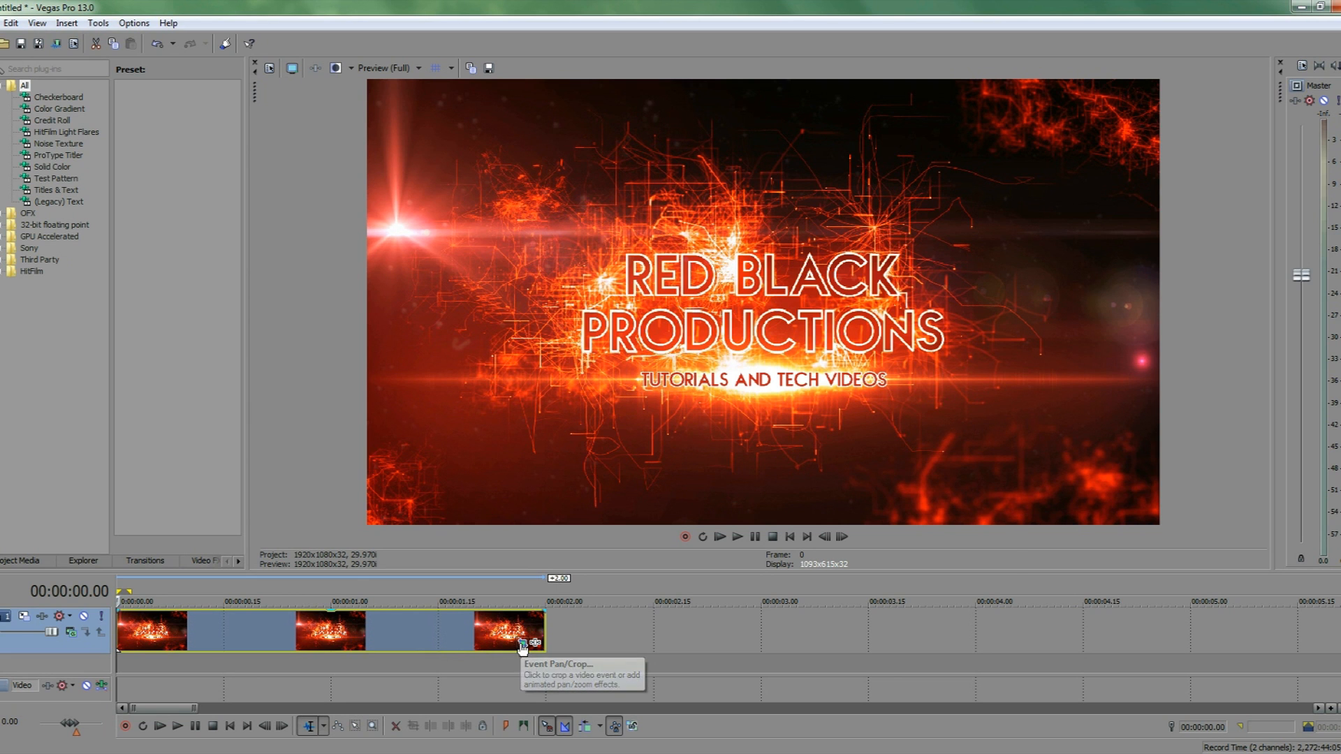
Open the Event Pan/Crop settings for the banner title image.
{"action": "left_click", "coordinate": [522, 645]}
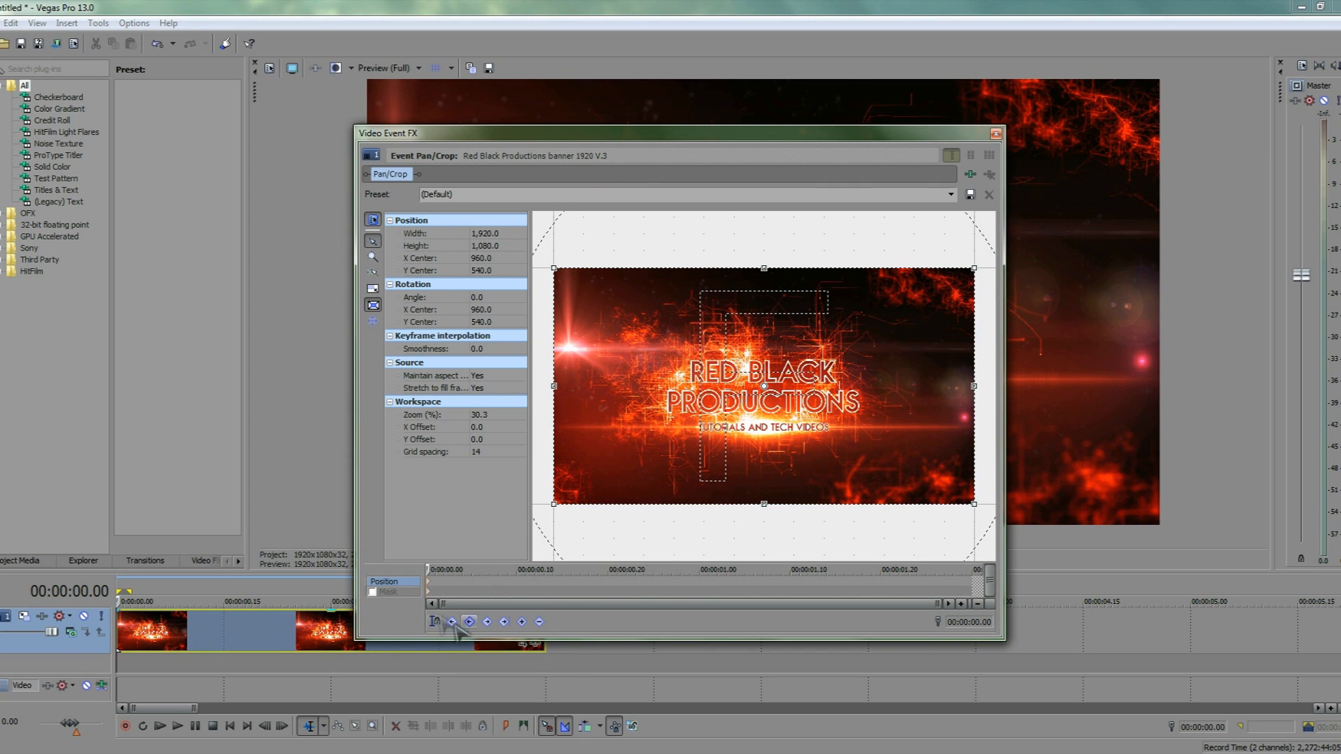
{"action": "mouse_move", "coordinate": [452, 588]}
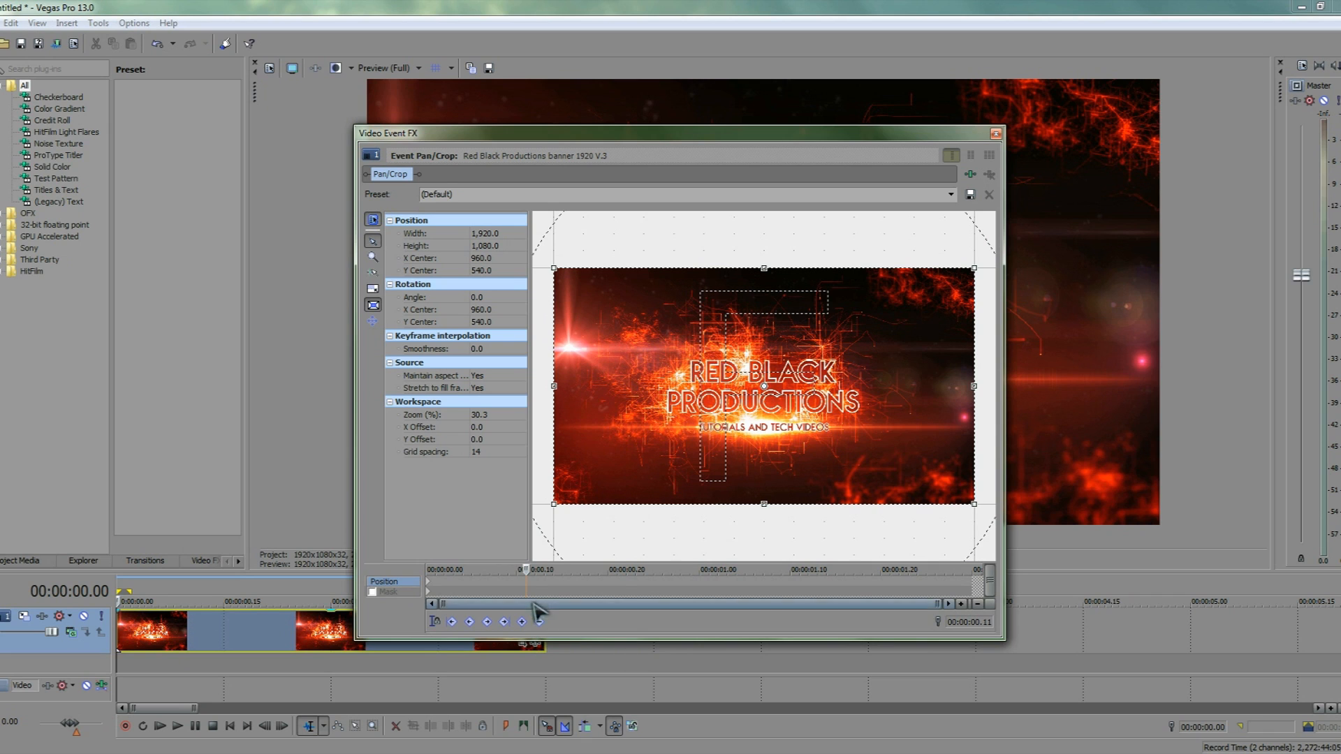
{"action": "right_click", "coordinate": [530, 607]}
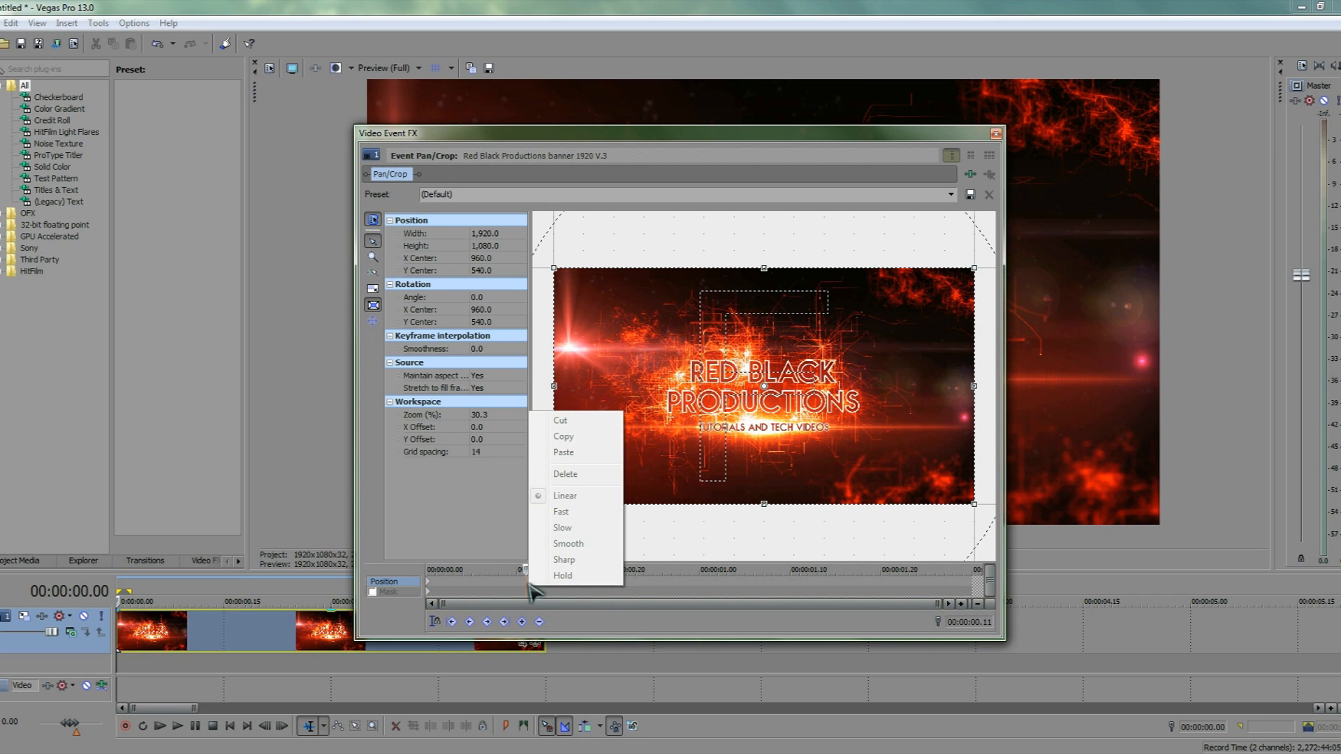
{"action": "left_click", "coordinate": [526, 587]}
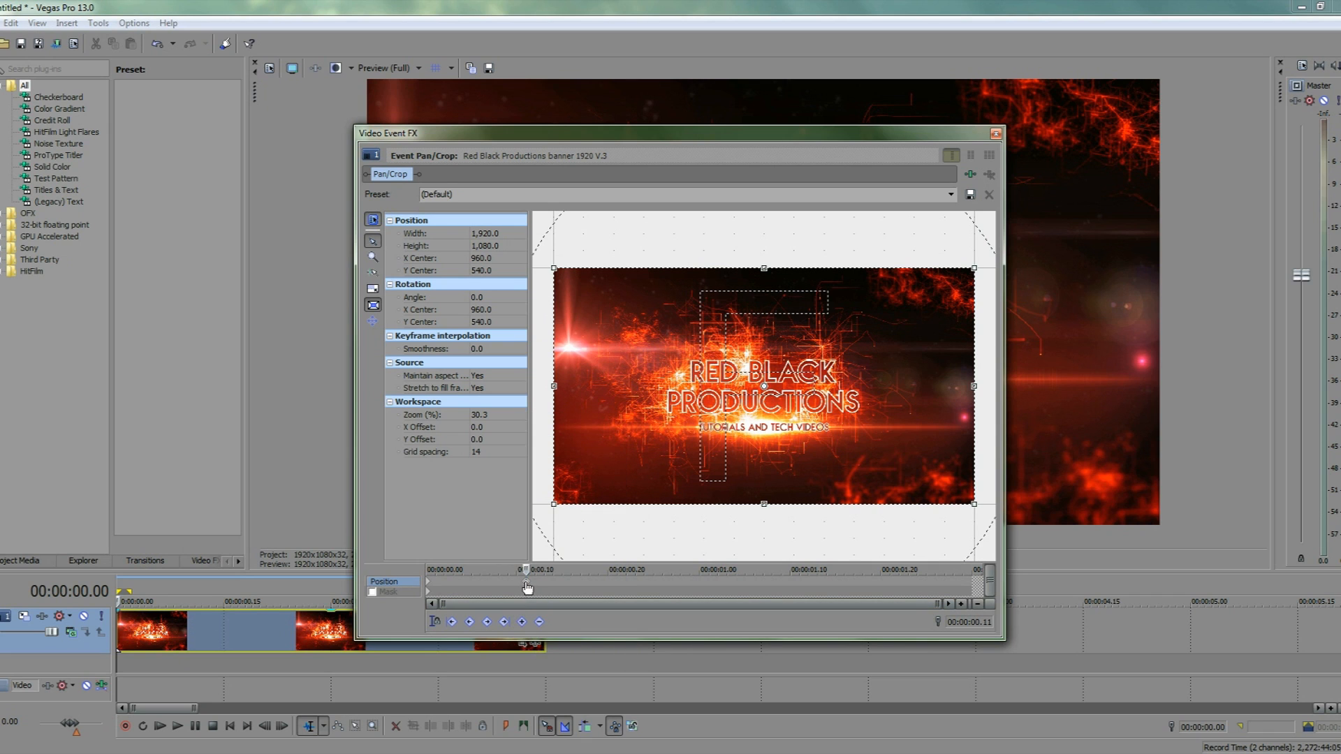
{"action": "right_click", "coordinate": [526, 586]}
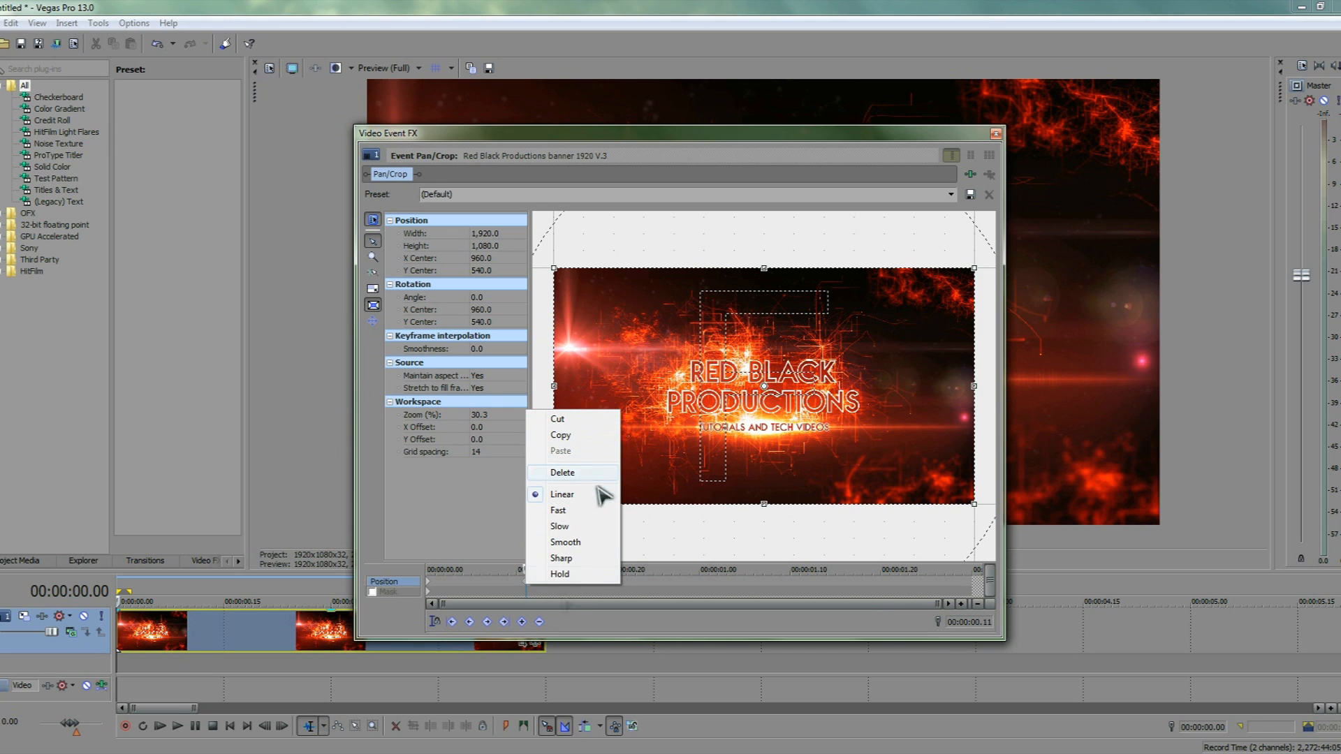
{"action": "left_click", "coordinate": [562, 495]}
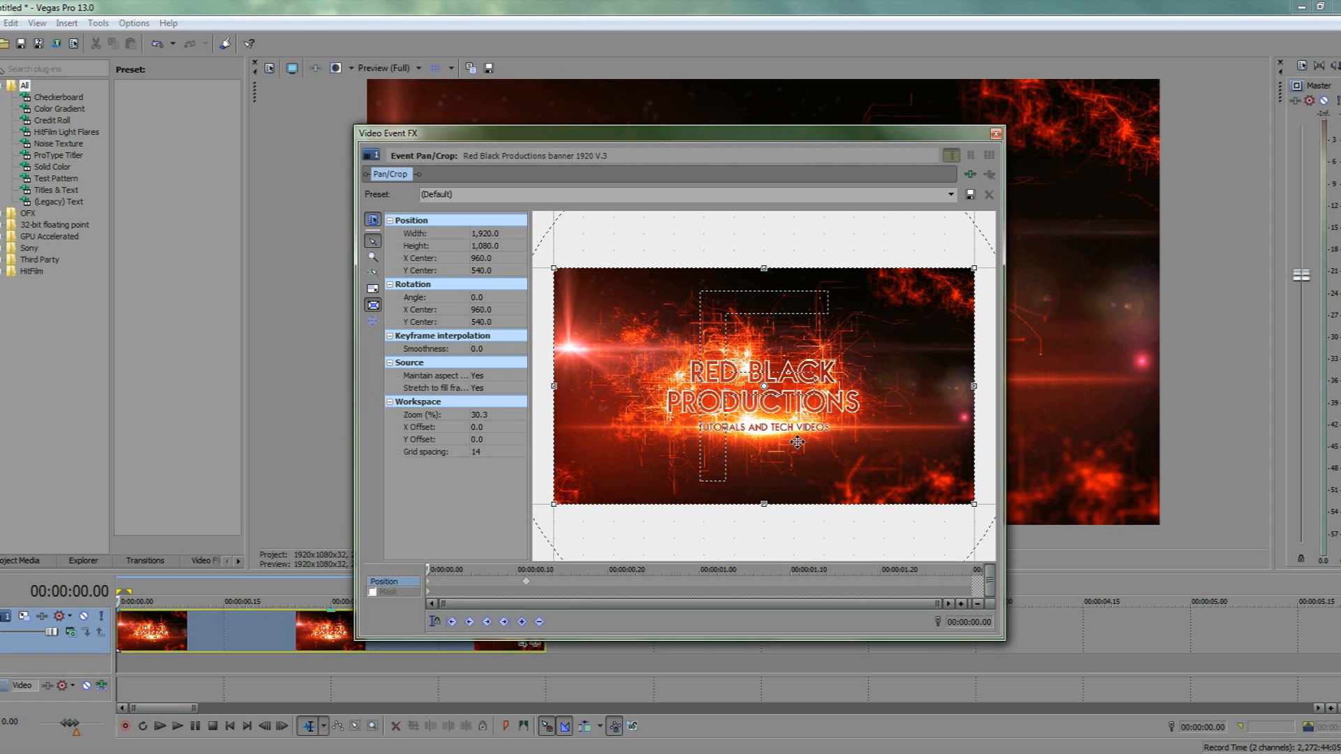
{"action": "mouse_move", "coordinate": [547, 596]}
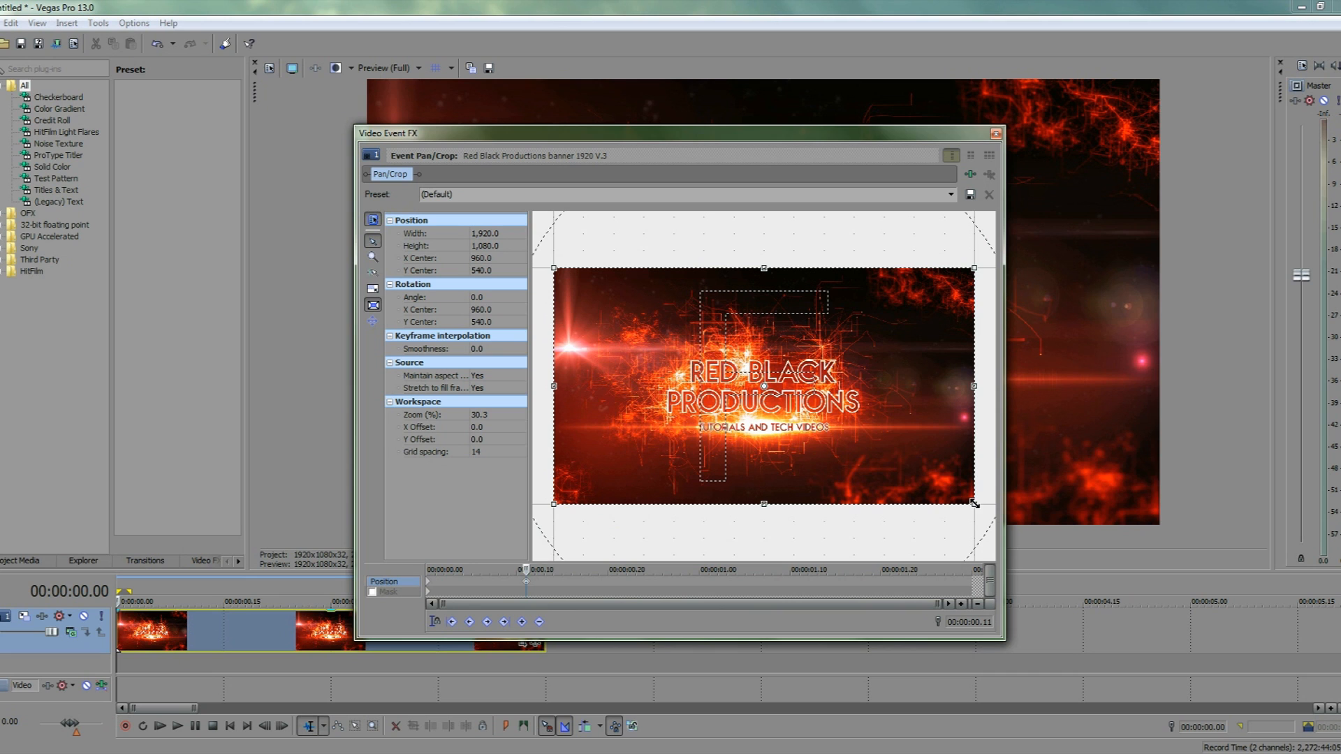
Shrink the later keyframe's crop frame to about 1781×1002, centered, for a slight zoom-in.
{"action": "left_click_drag", "start_coordinate": [973, 503], "coordinate": [914, 471]}
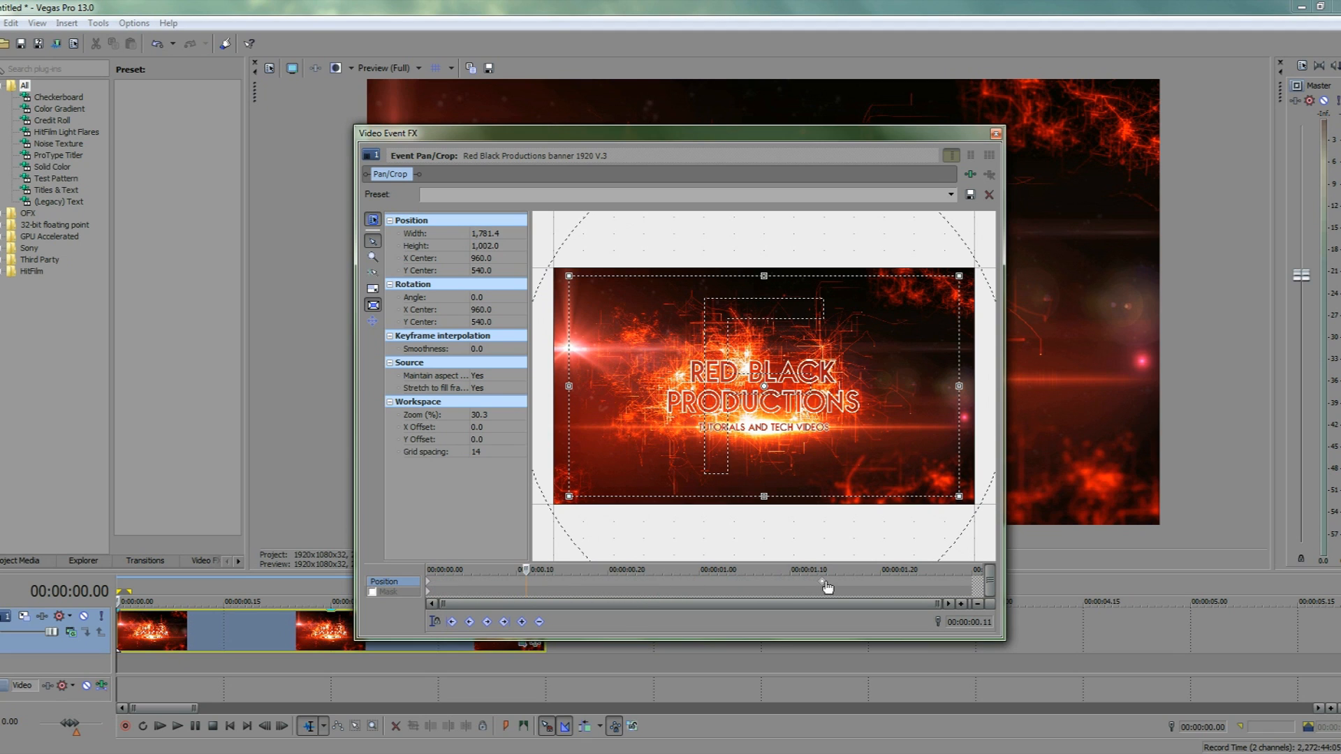
{"action": "mouse_move", "coordinate": [825, 587]}
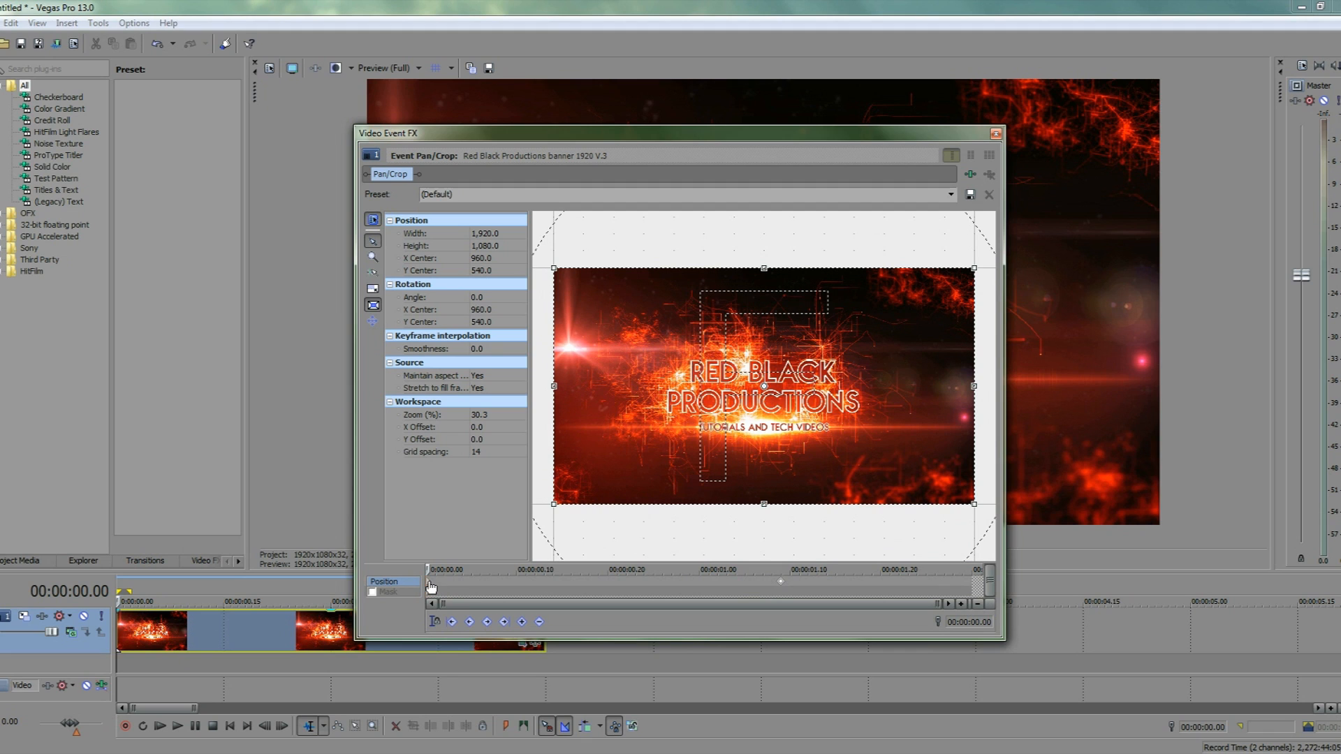
Set the opening Pan/Crop keyframe's interpolation to Hold.
{"action": "right_click", "coordinate": [431, 586]}
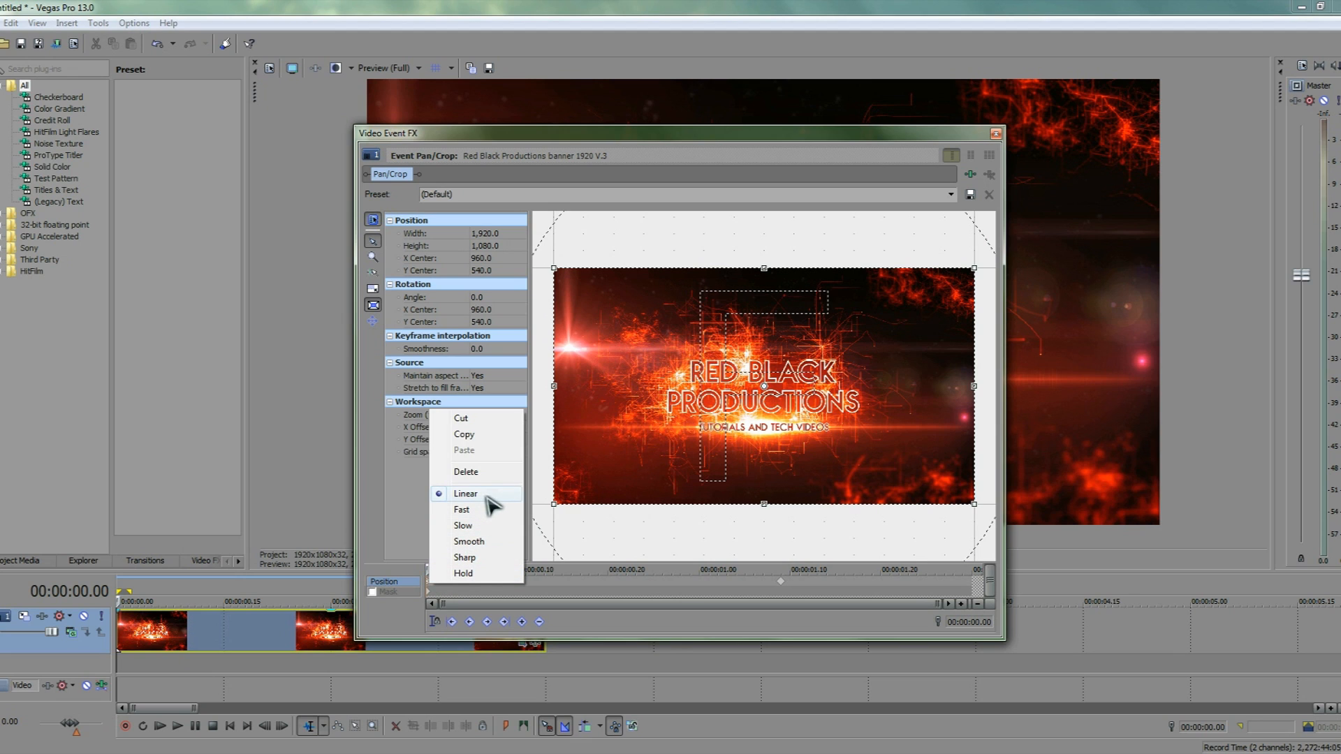
{"action": "mouse_move", "coordinate": [480, 573]}
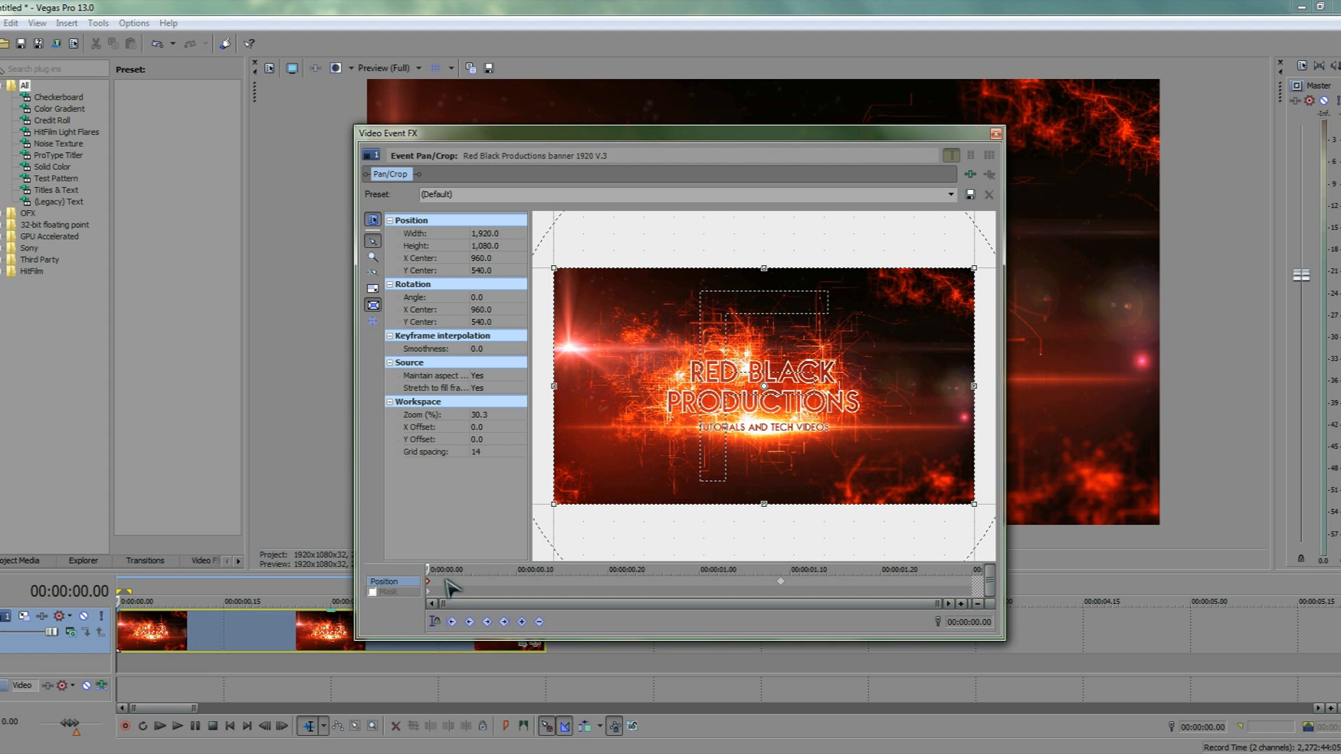
{"action": "left_click", "coordinate": [472, 582]}
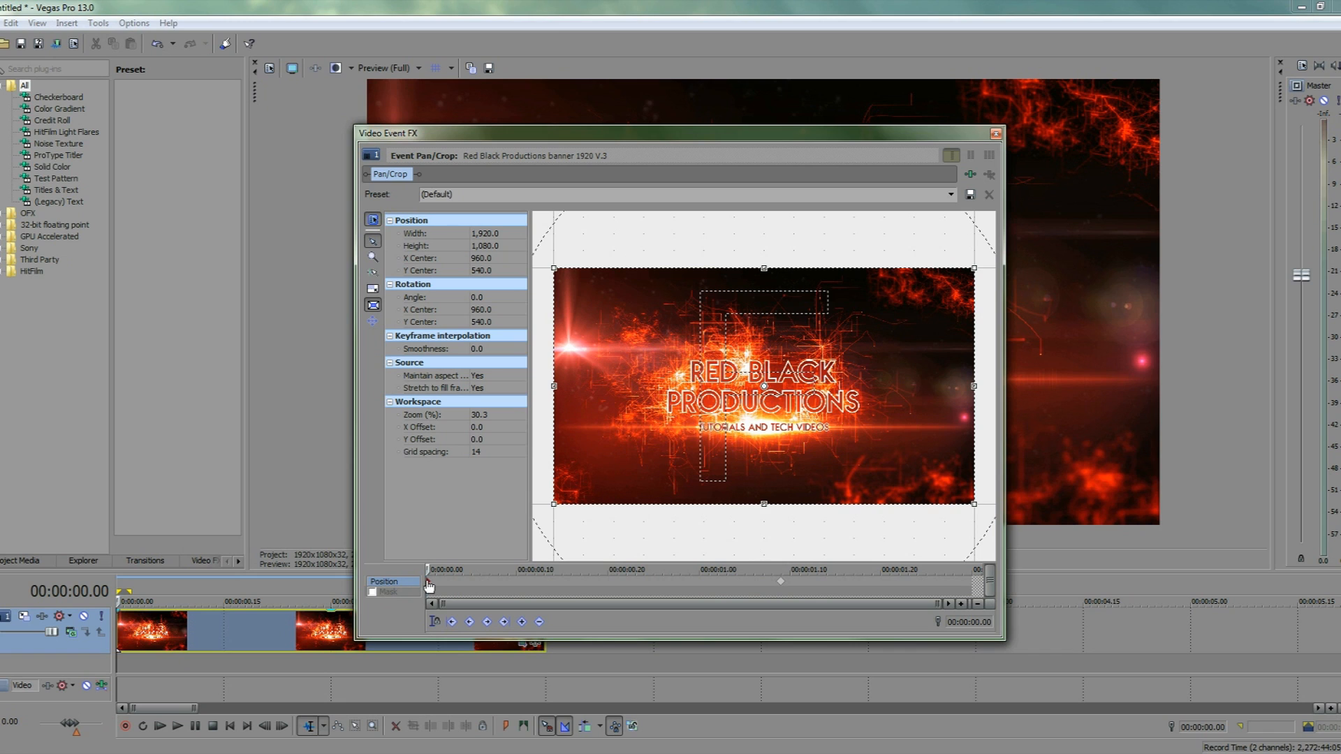
{"action": "right_click", "coordinate": [427, 586]}
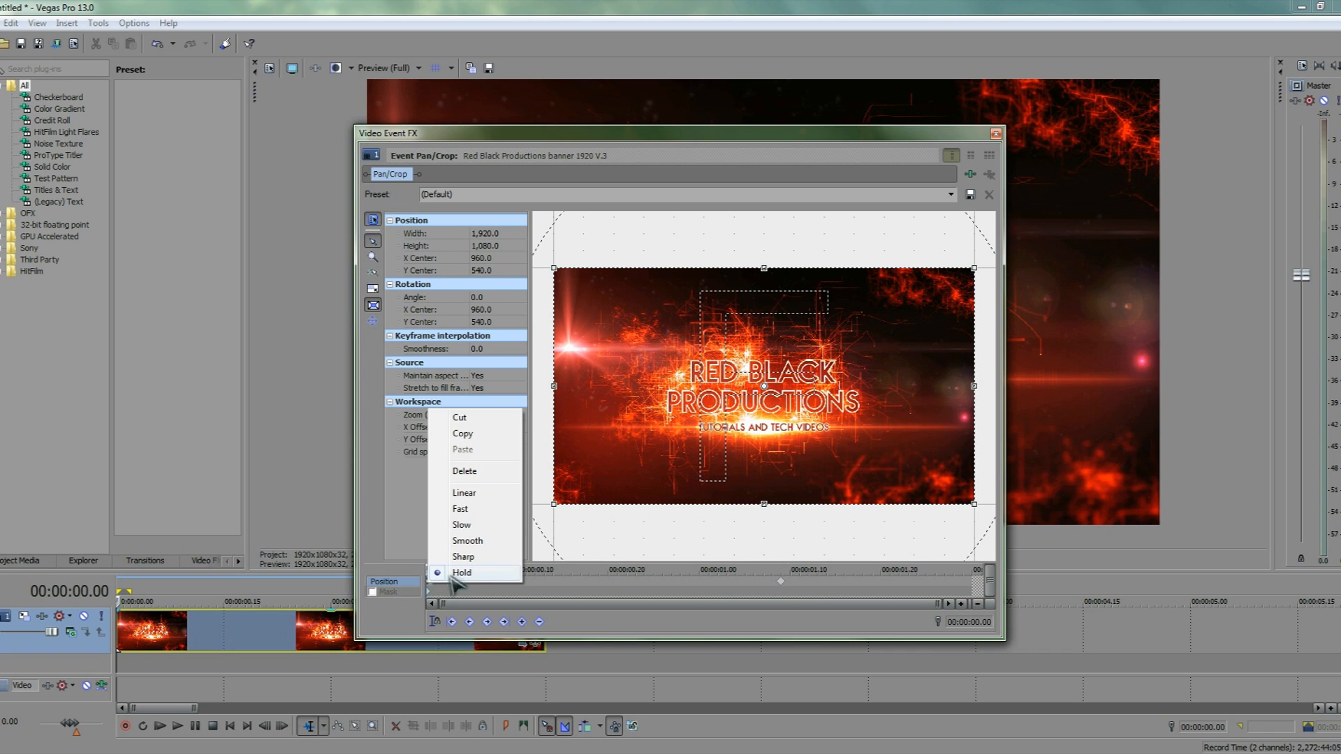
{"action": "mouse_move", "coordinate": [481, 533]}
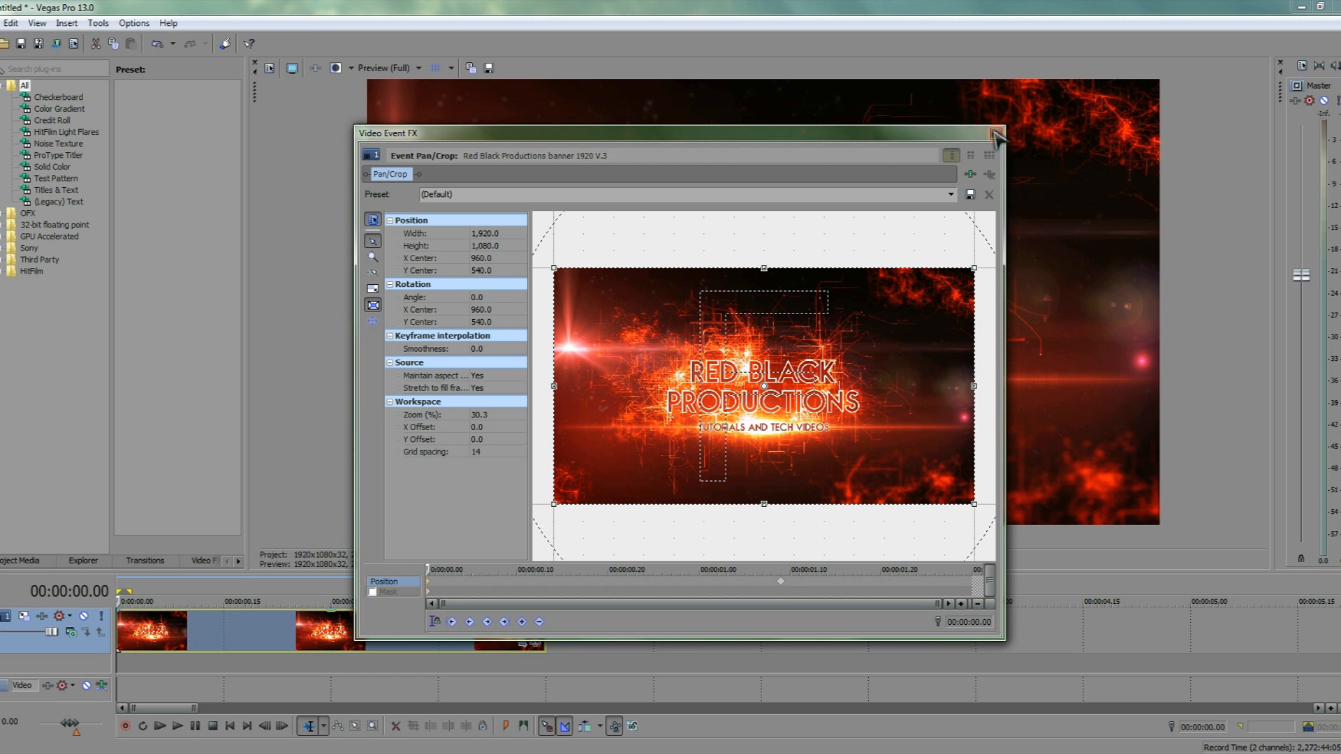
Close Video Event FX and preview the slightly zoomed banner at frame 22.
{"action": "left_click", "coordinate": [994, 134]}
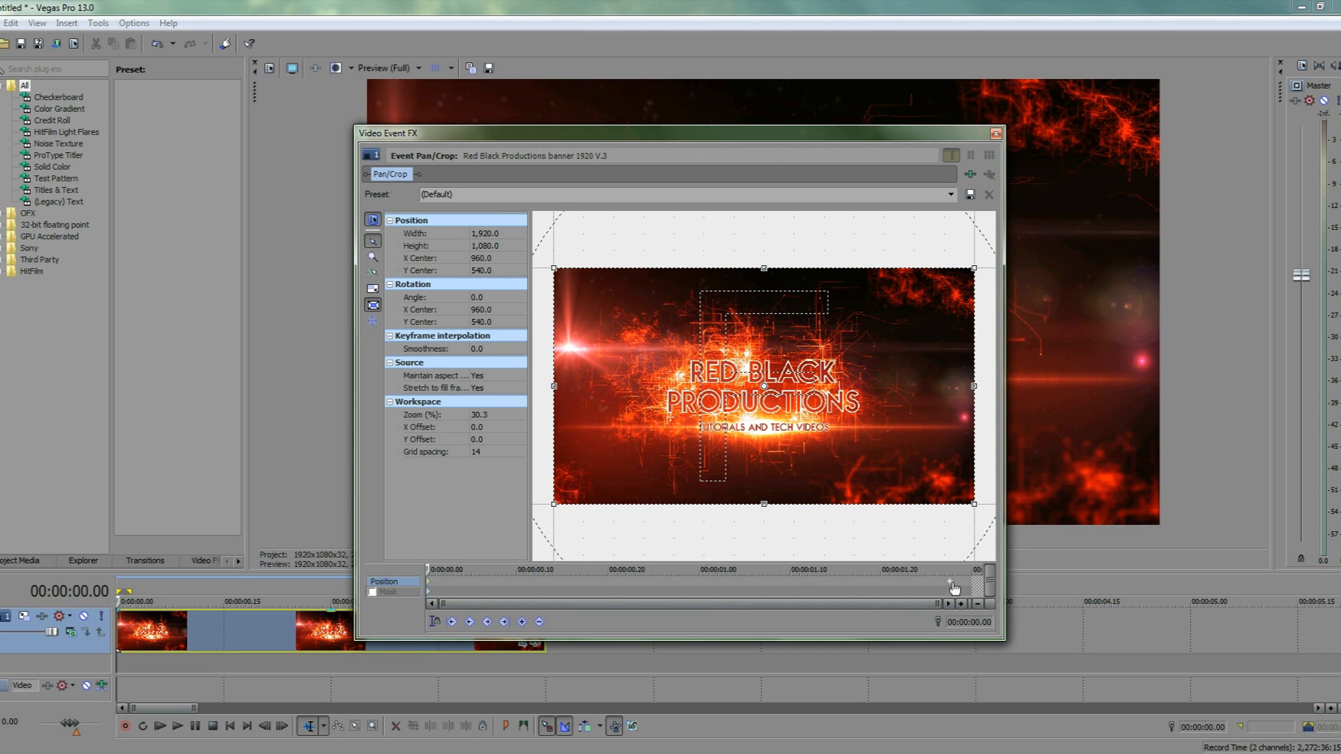
{"action": "left_click", "coordinate": [989, 133]}
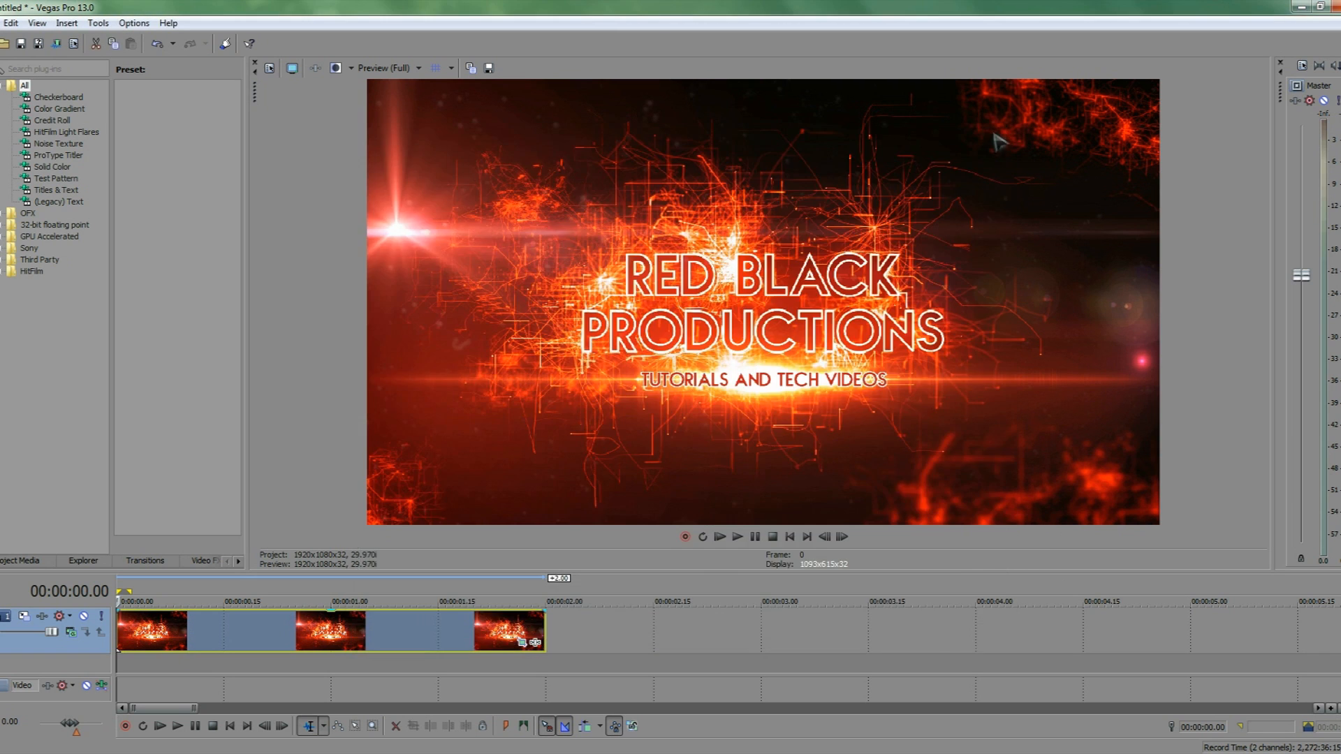
{"action": "left_click", "coordinate": [734, 537]}
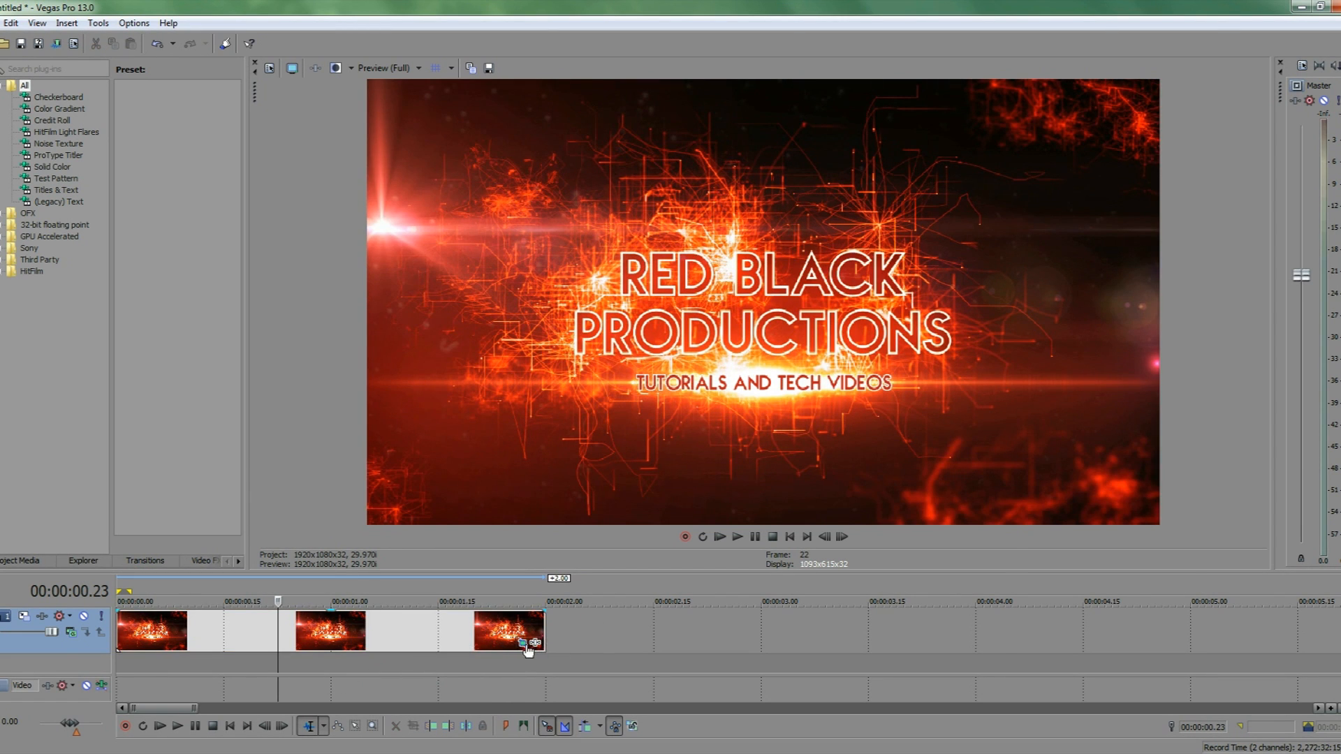
Reopen the banner event's Pan/Crop window with its keyframed framing.
{"action": "left_click", "coordinate": [533, 642]}
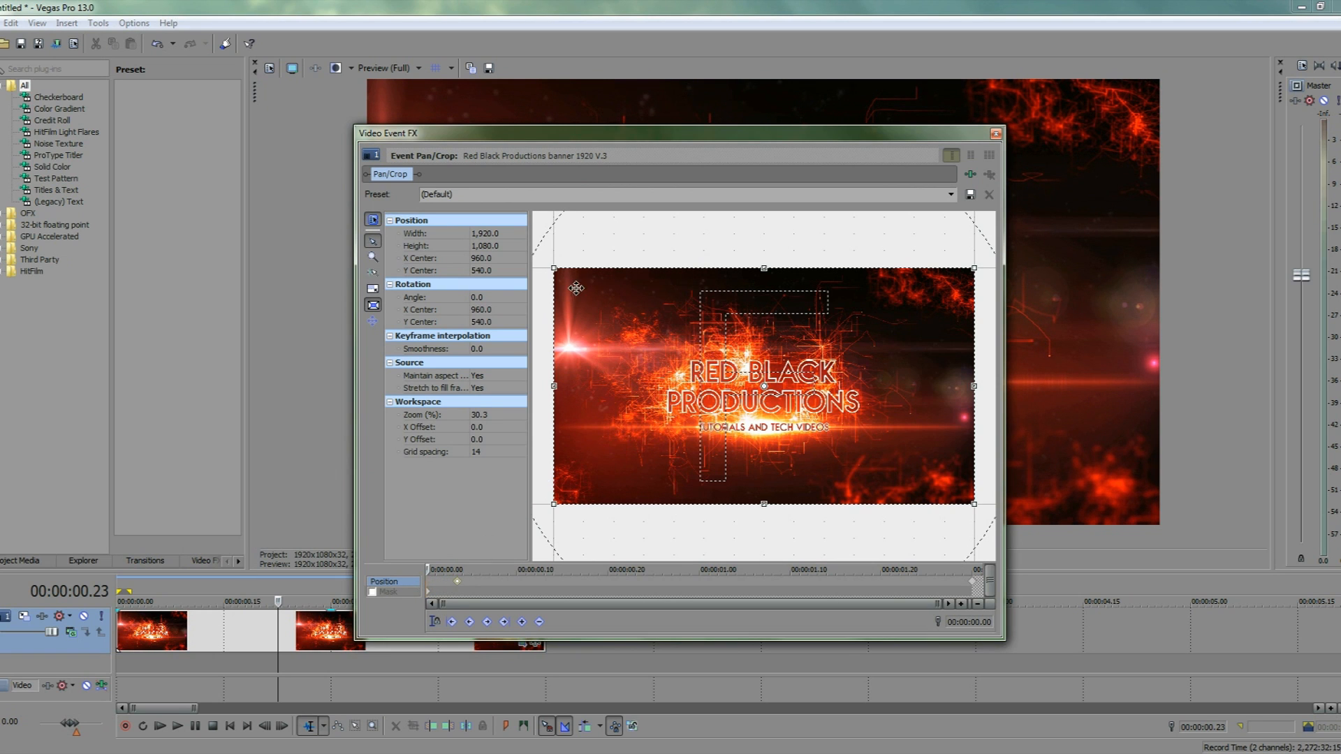
{"action": "mouse_move", "coordinate": [671, 416]}
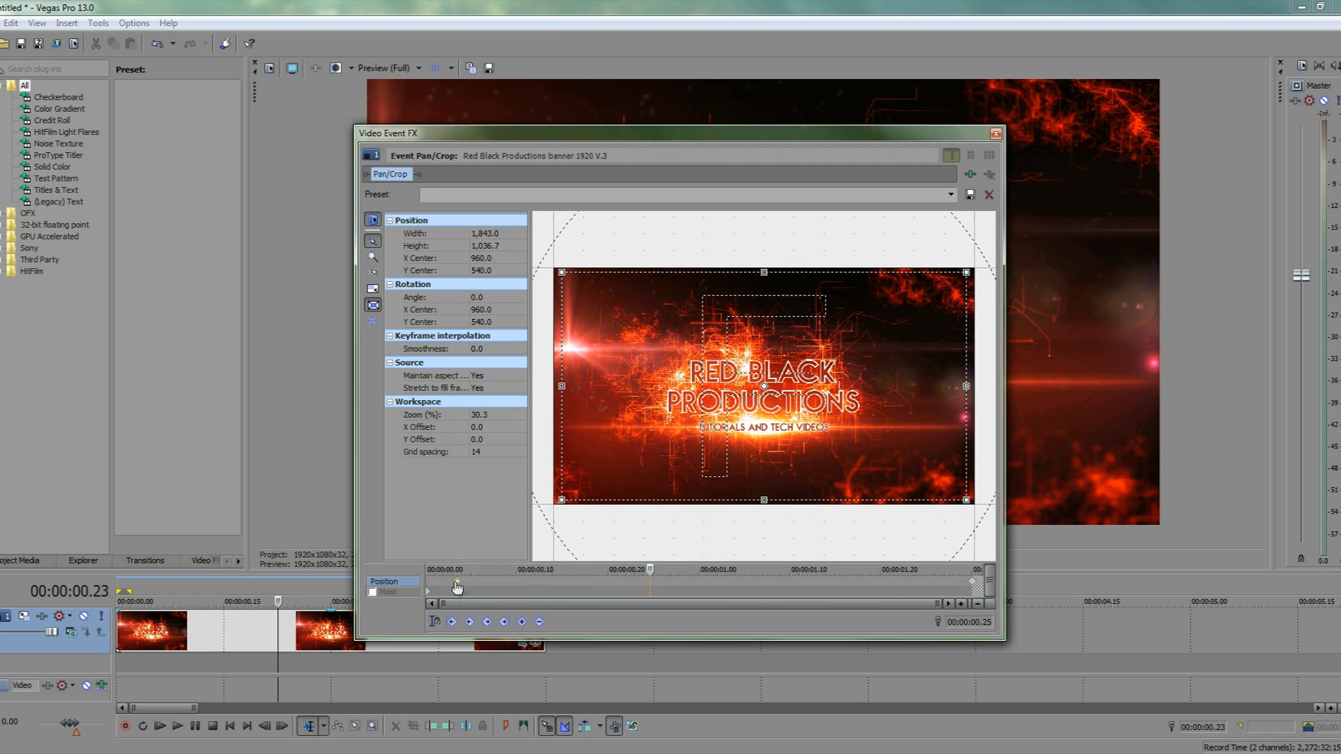
Switch the first keyframe from Smooth to Linear, close Pan/Crop, and play the zoom.
{"action": "right_click", "coordinate": [458, 587]}
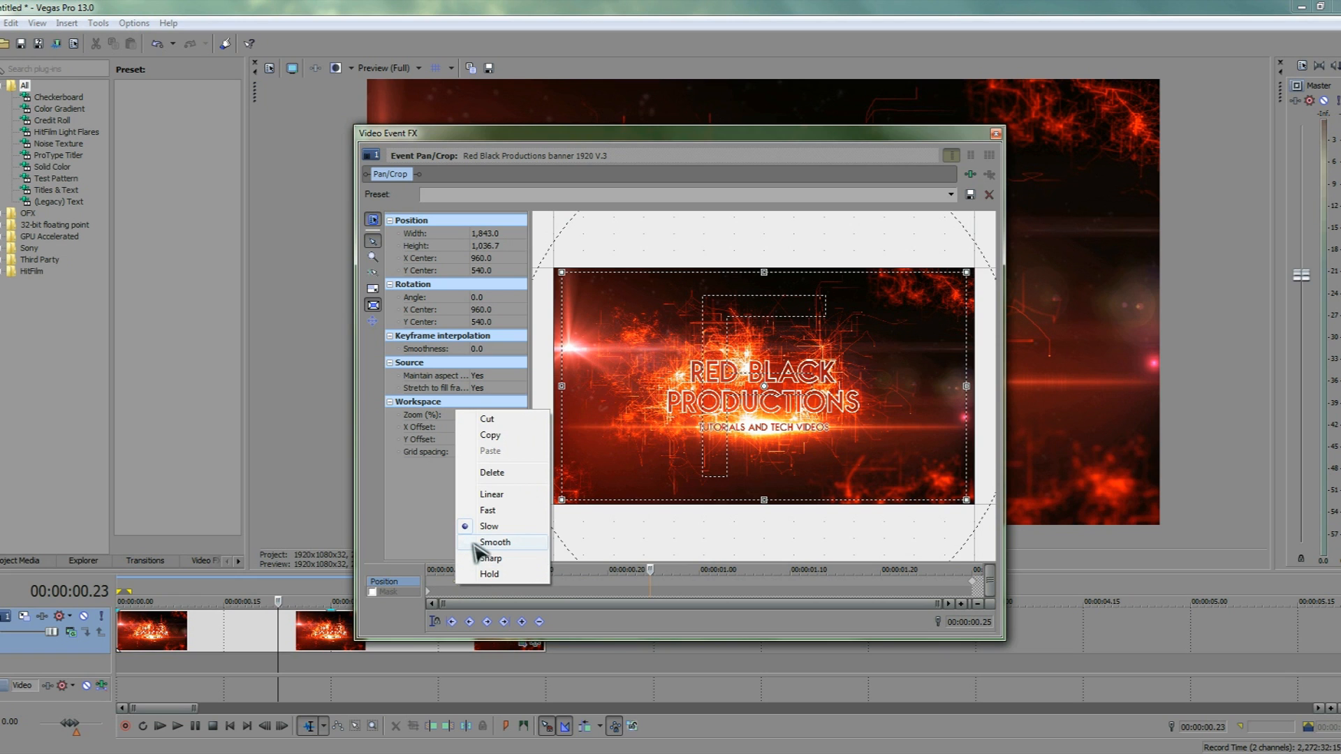
{"action": "left_click", "coordinate": [494, 542]}
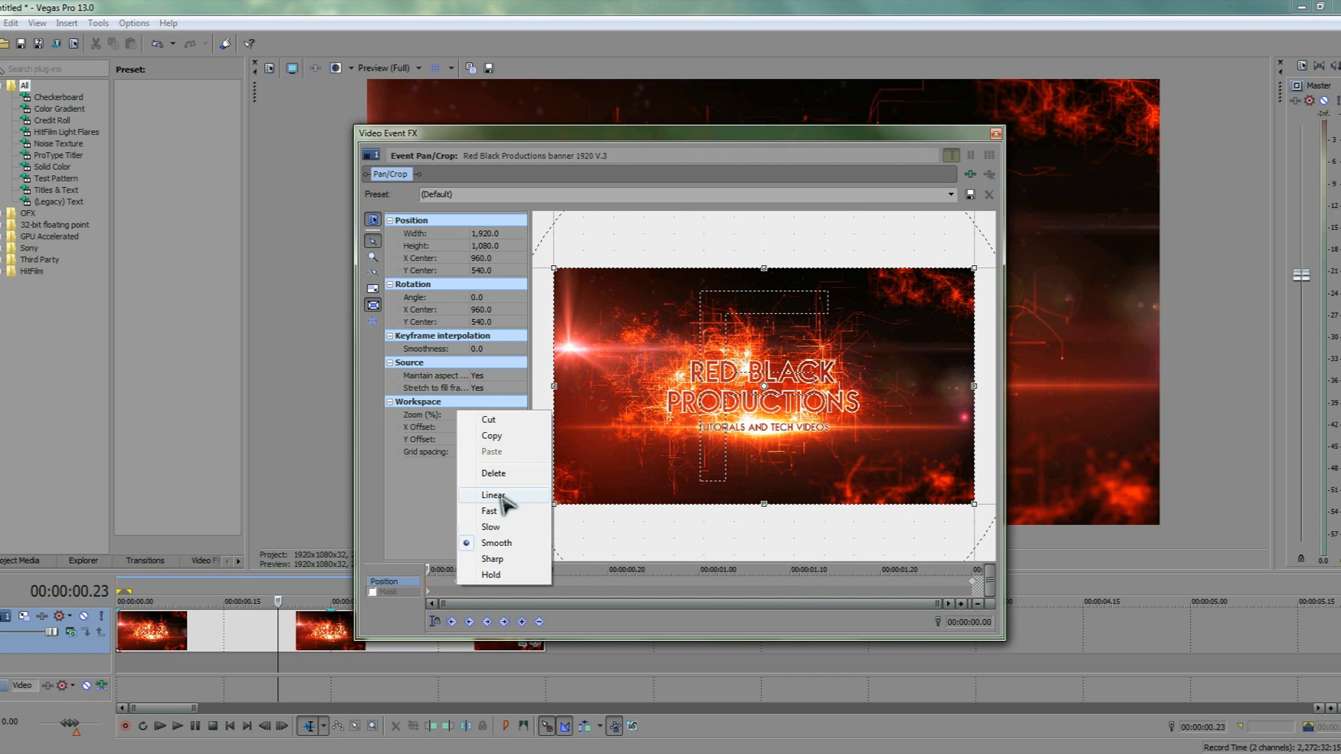
{"action": "left_click", "coordinate": [494, 496]}
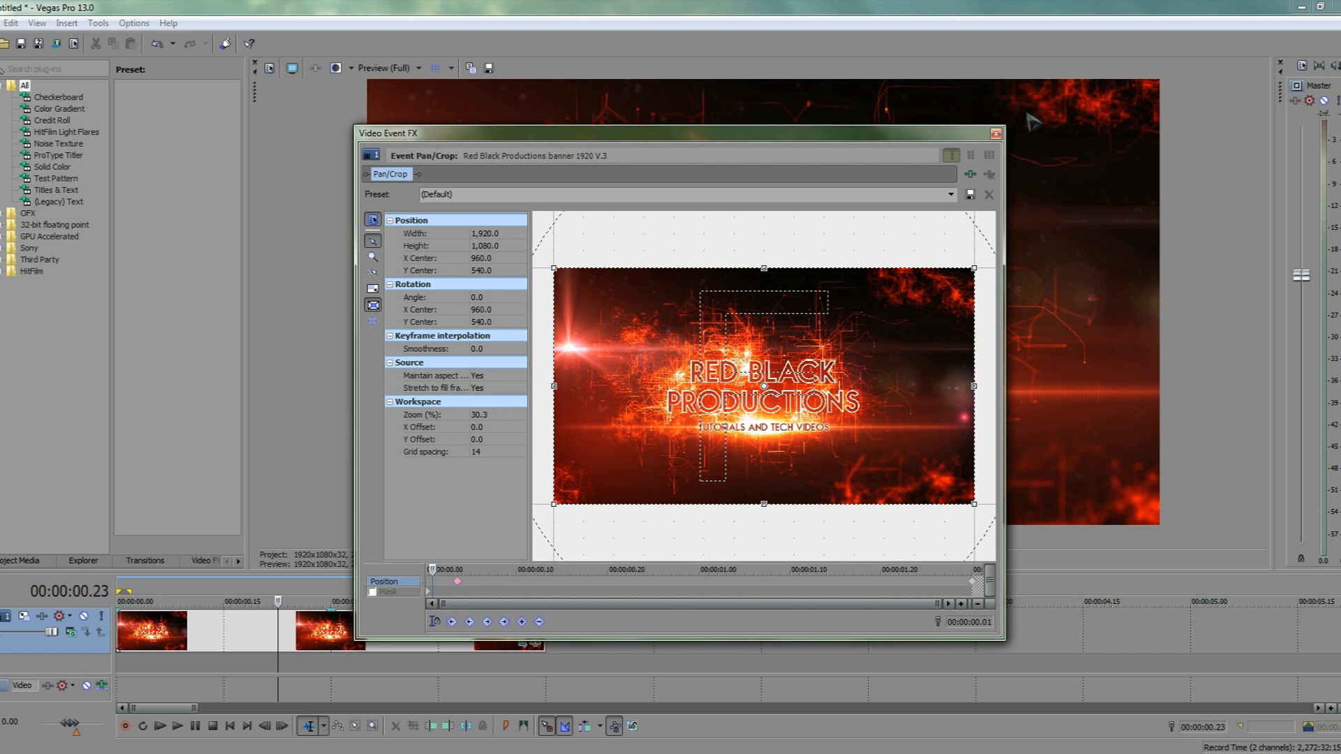
{"action": "left_click", "coordinate": [994, 133]}
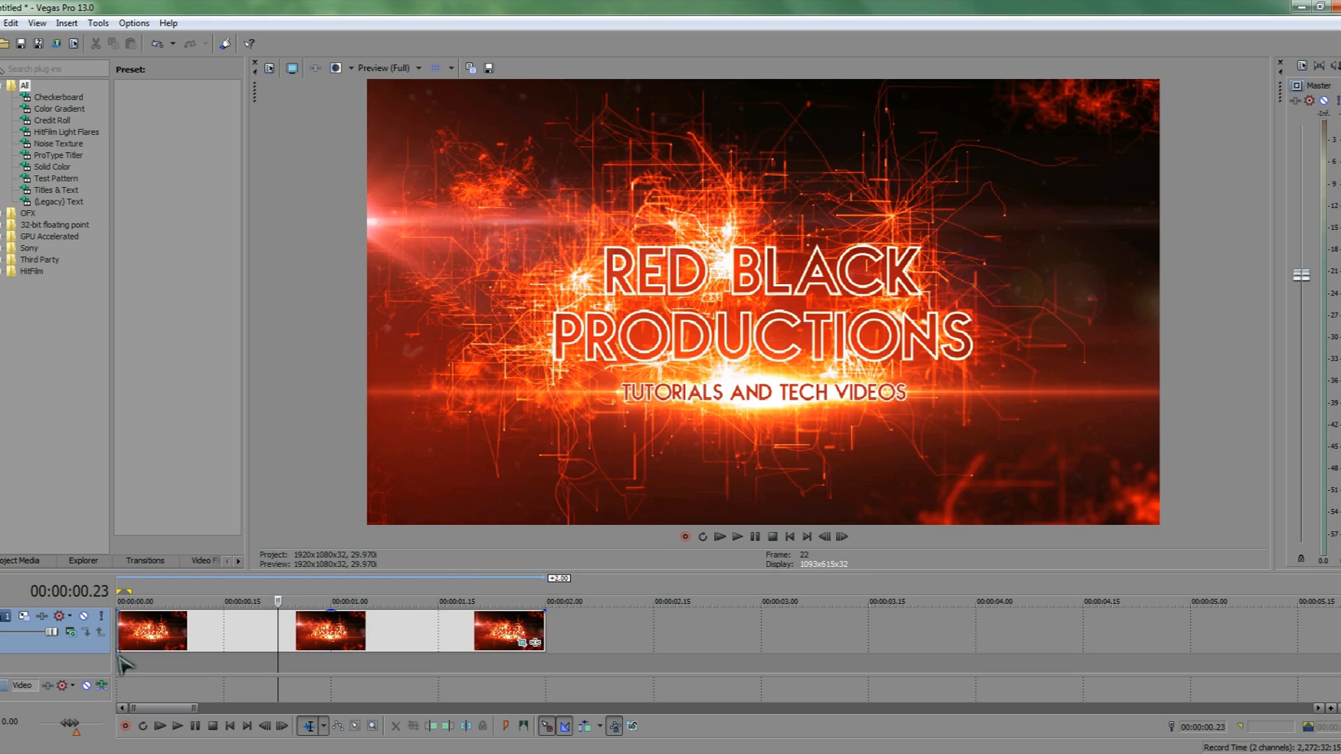
{"action": "left_click", "coordinate": [736, 536]}
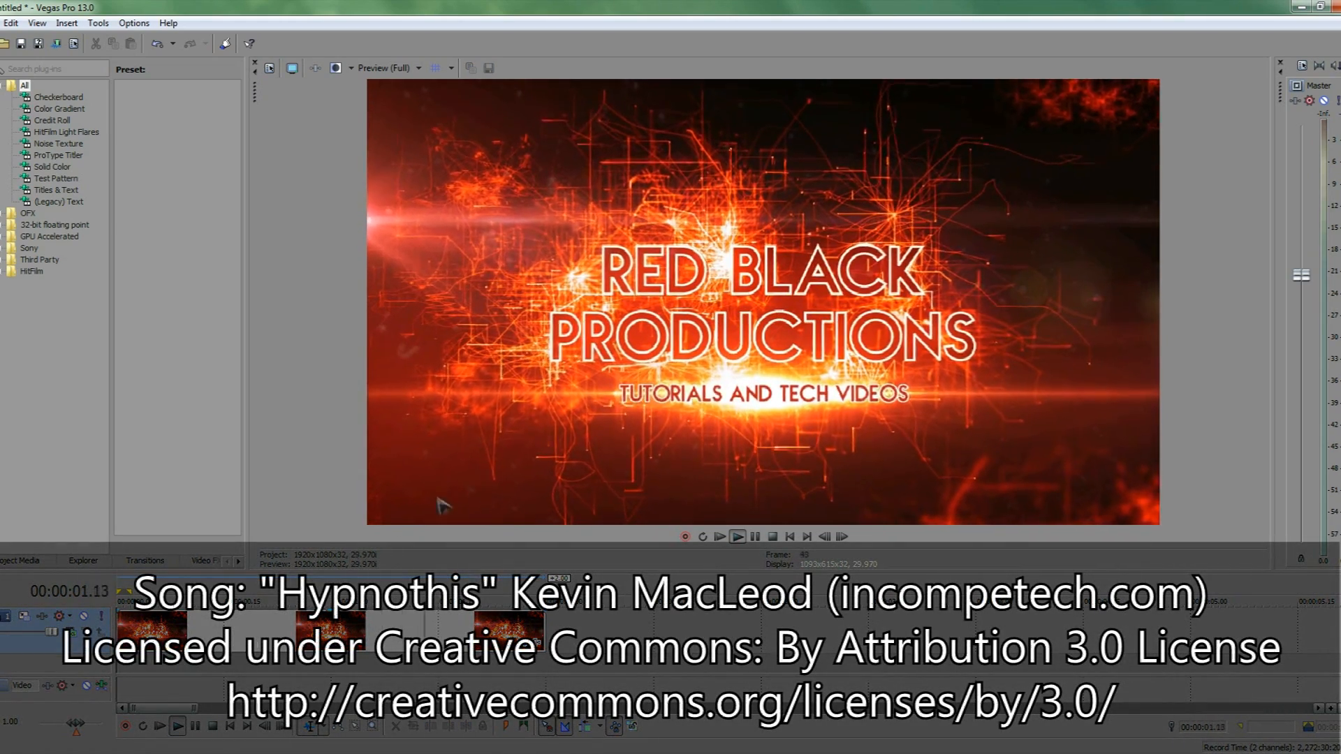